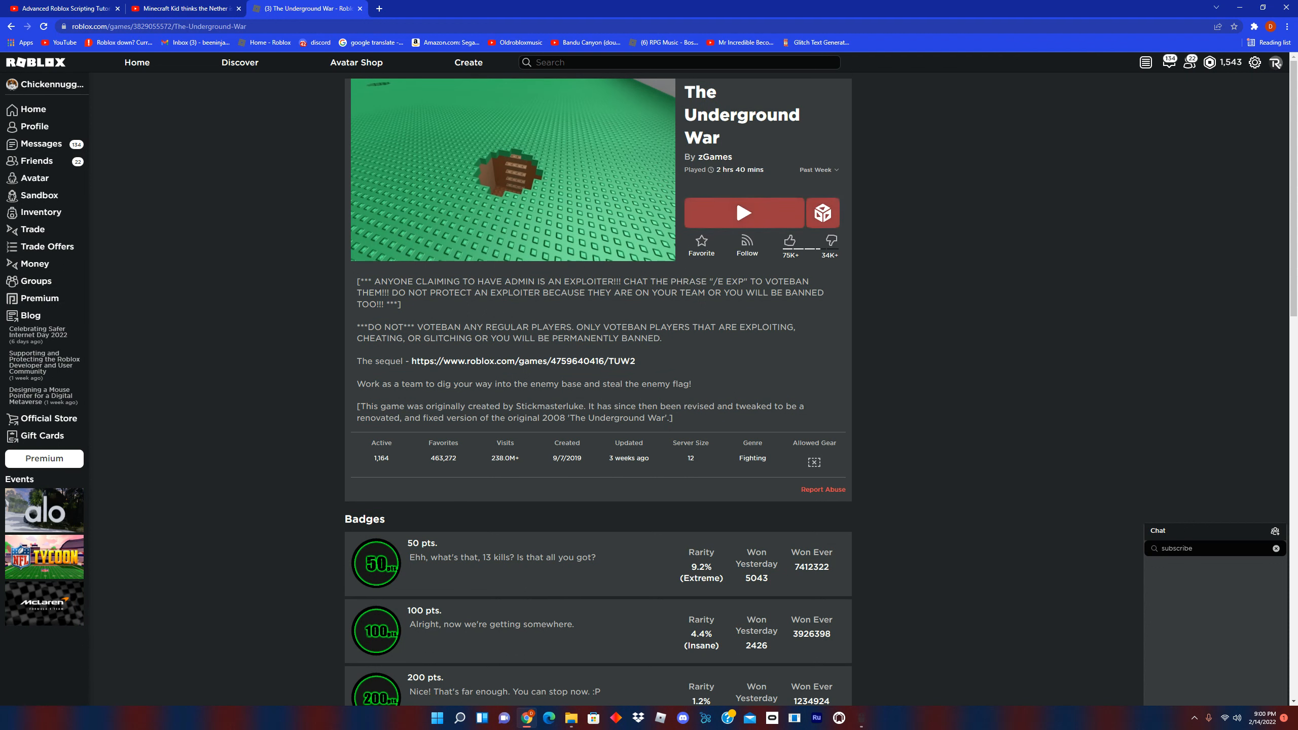
- Start a match of The Underground War with the green Play button
{"action": "left_click", "coordinate": [742, 212]}
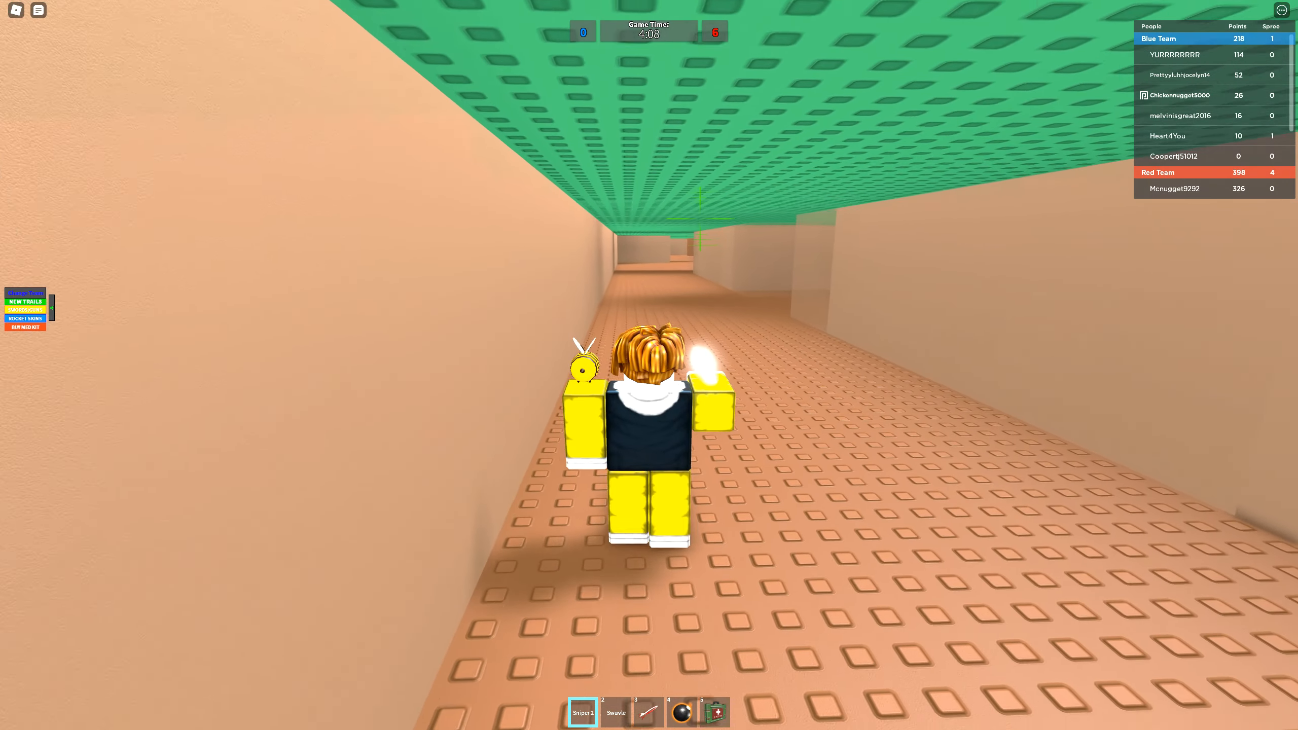
- Switch to a different tool while carrying the red flag
{"action": "key", "text": "w"}
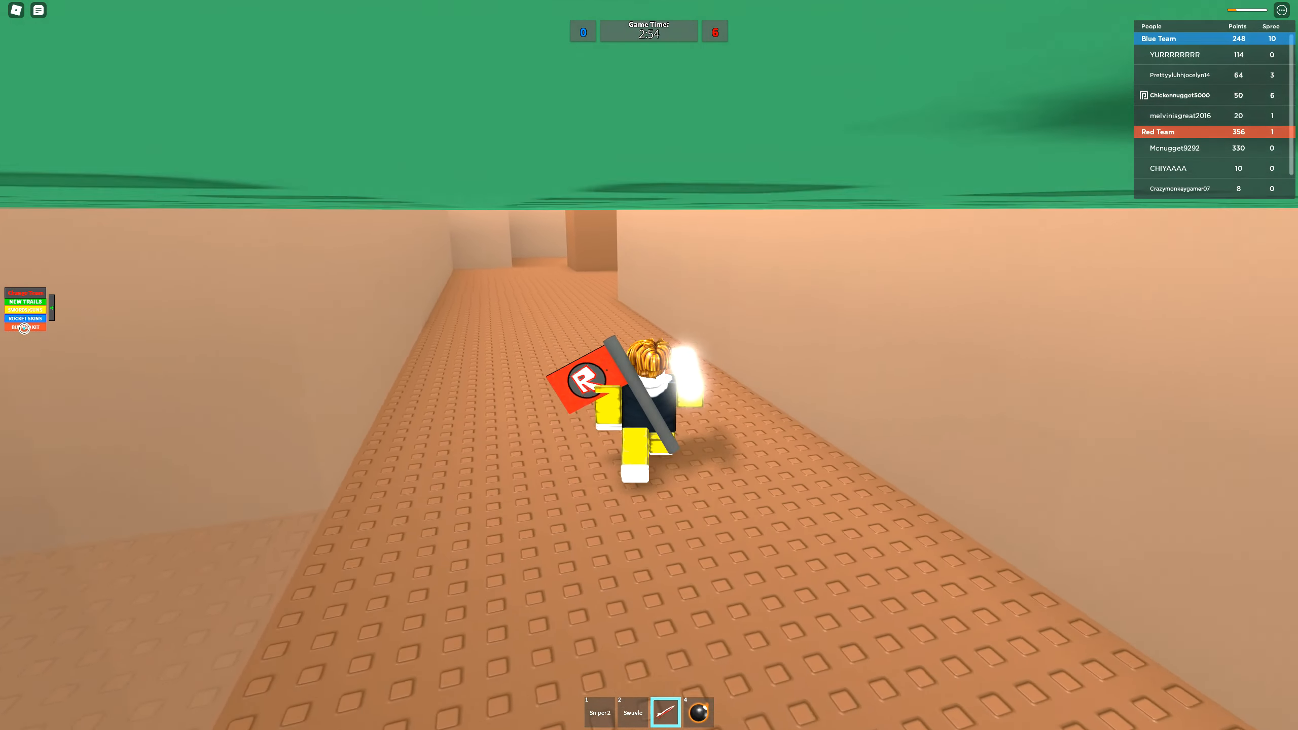
{"action": "left_click", "coordinate": [24, 326]}
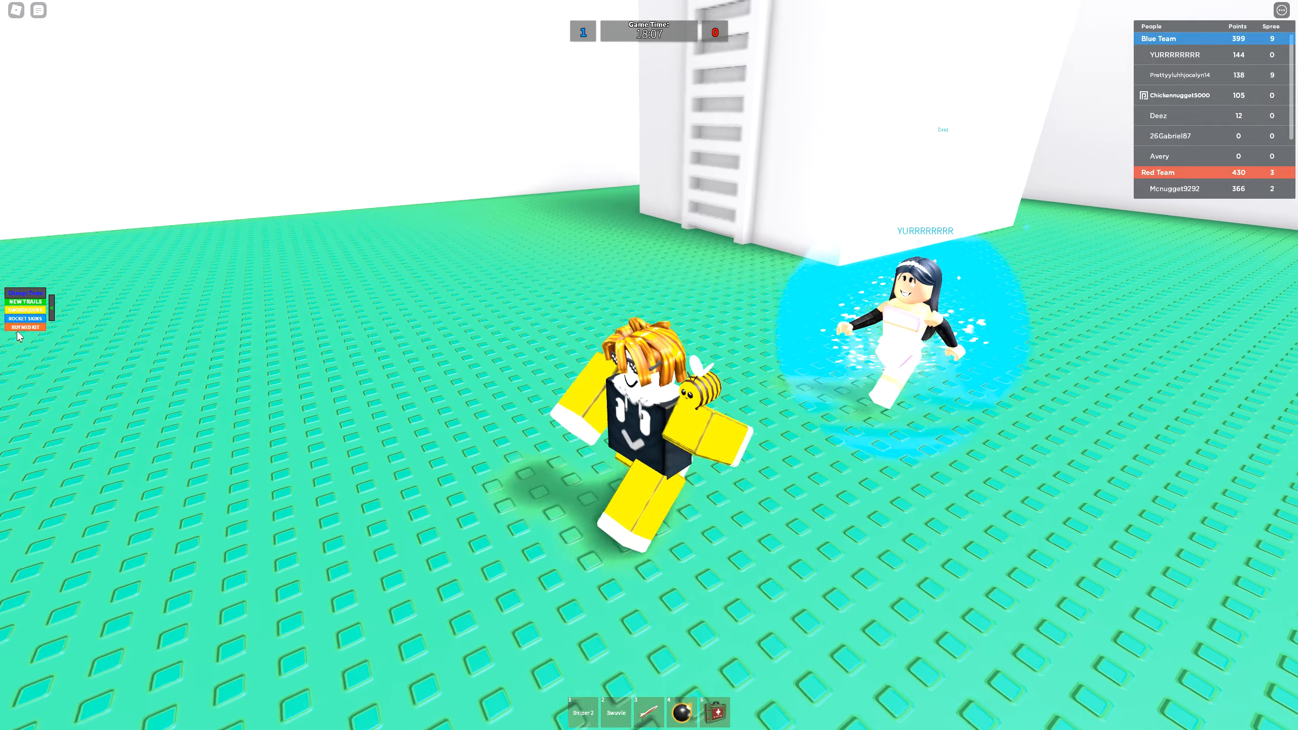
- Browse the trails and skins shop entries, ending on the Extra Medkit purchase prompt for 10
{"action": "left_click", "coordinate": [25, 301]}
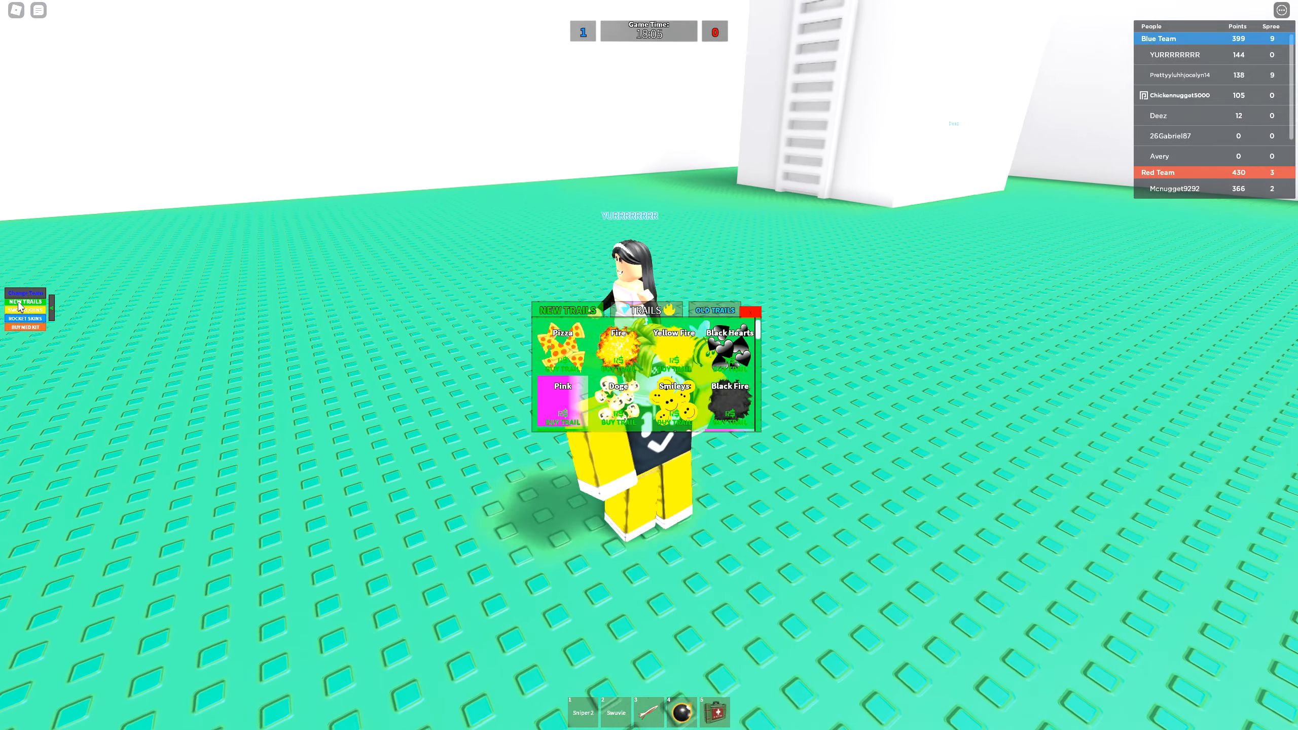
{"action": "left_click", "coordinate": [26, 318]}
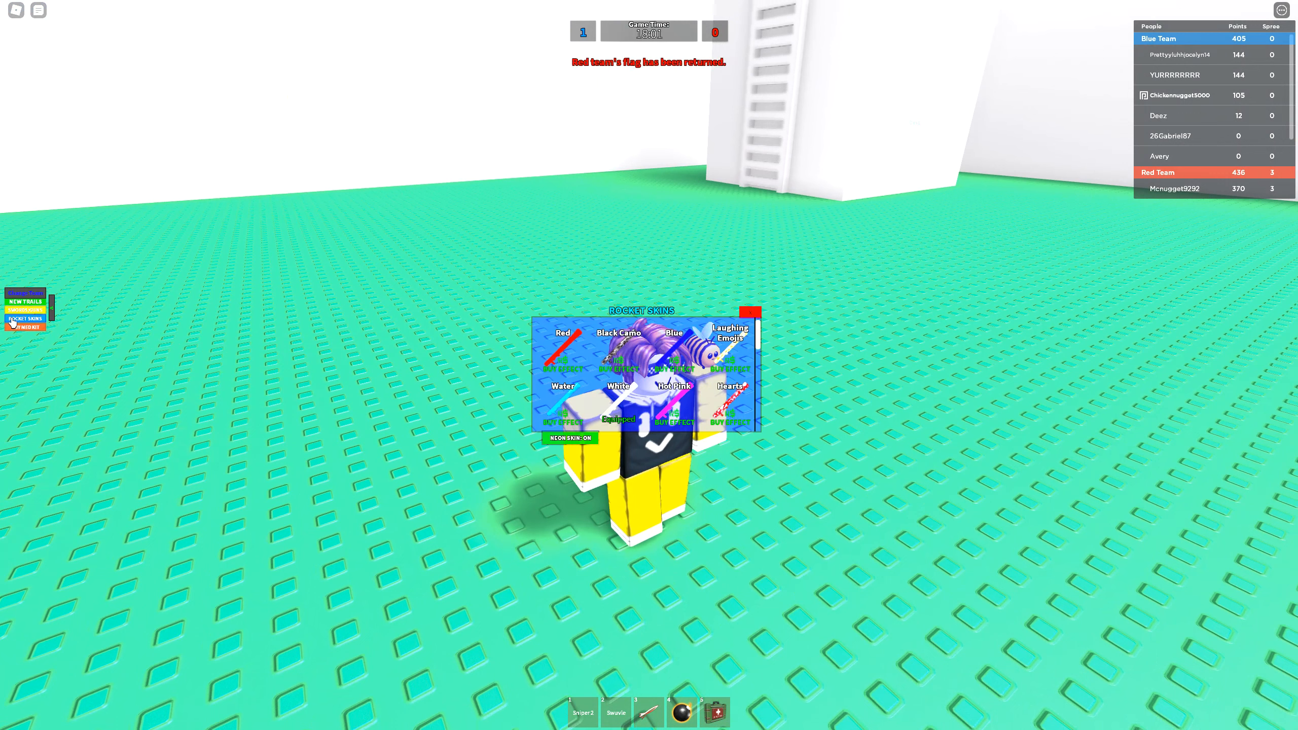
{"action": "left_click", "coordinate": [25, 326]}
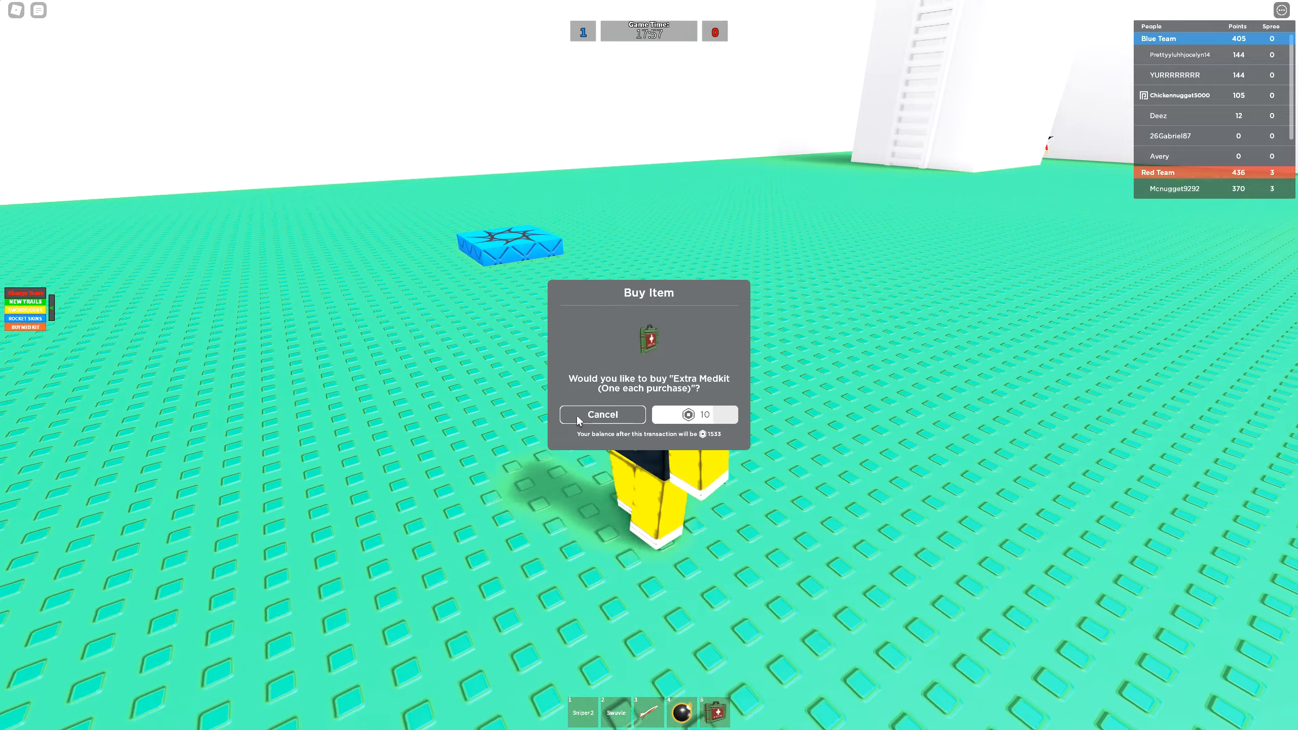
- Cancel the Extra Medkit purchase
{"action": "left_click", "coordinate": [601, 414]}
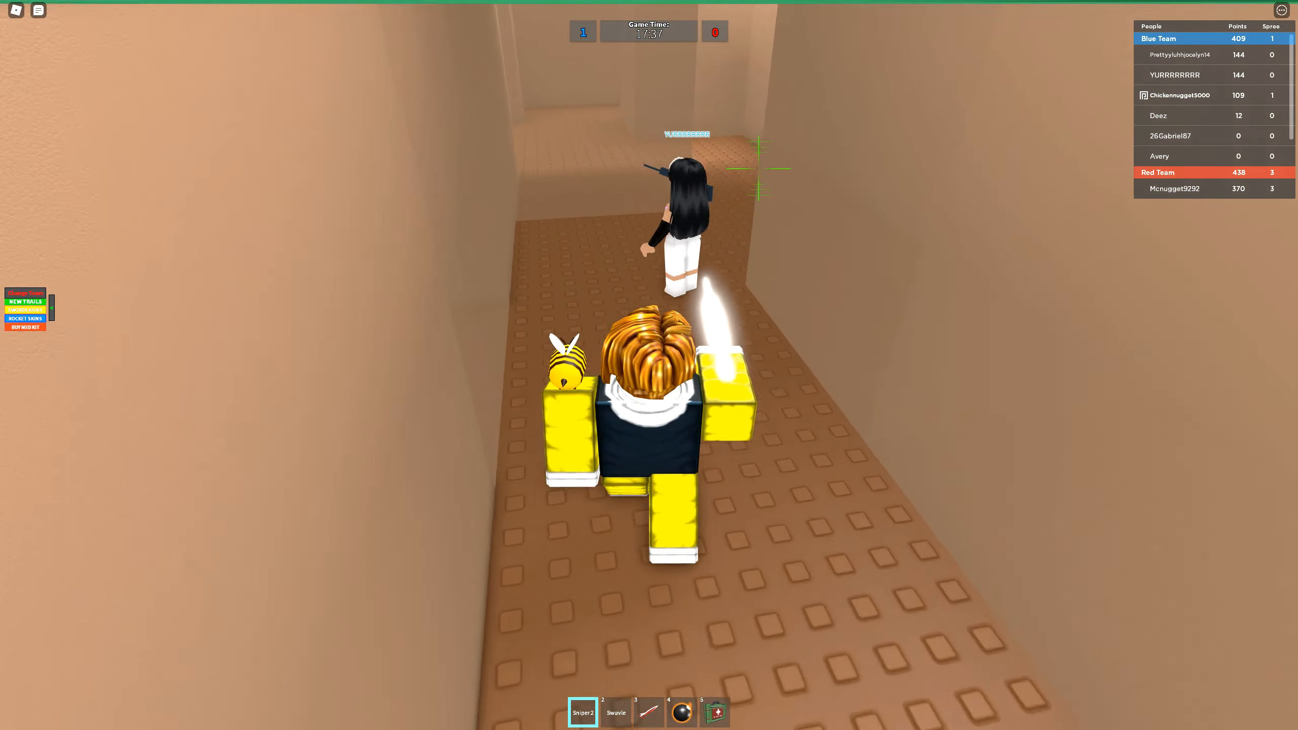
- Equip the slot 2 tool while following the teammate into the tunnels
{"action": "key", "text": "2"}
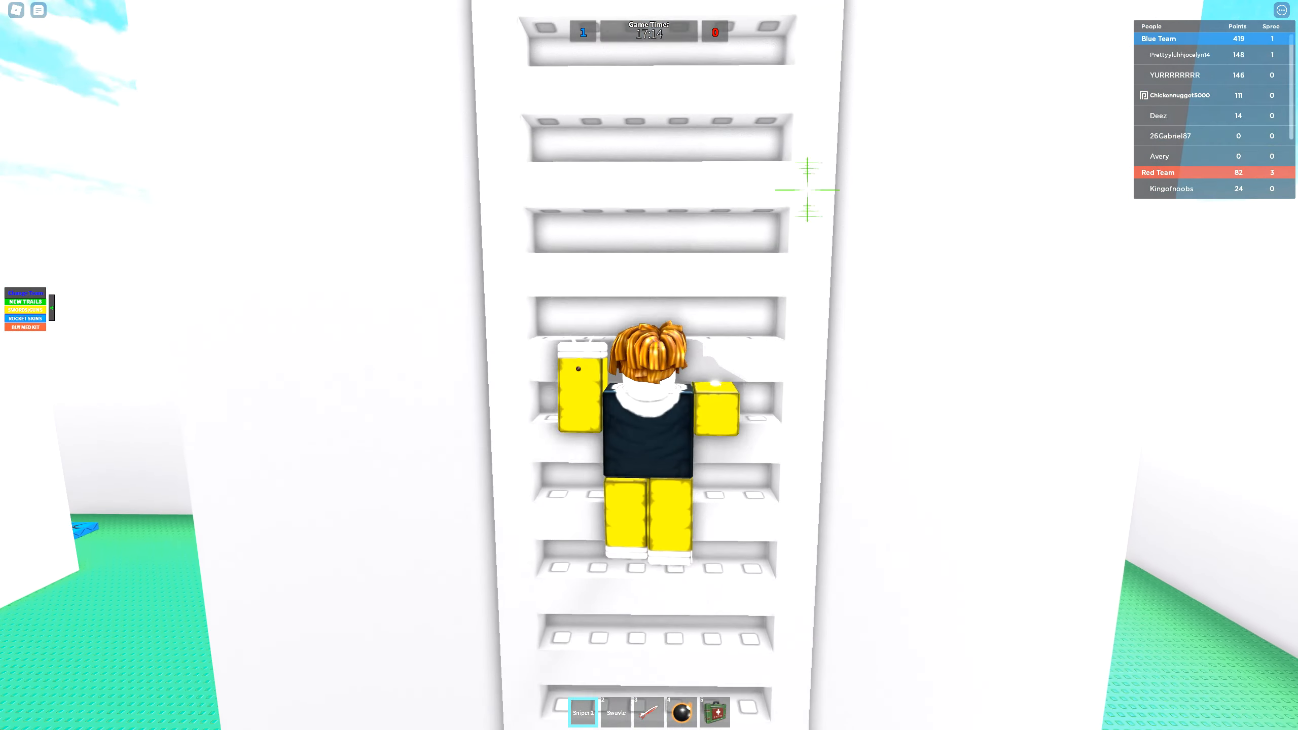
{"action": "mouse_move", "coordinate": [649, 364]}
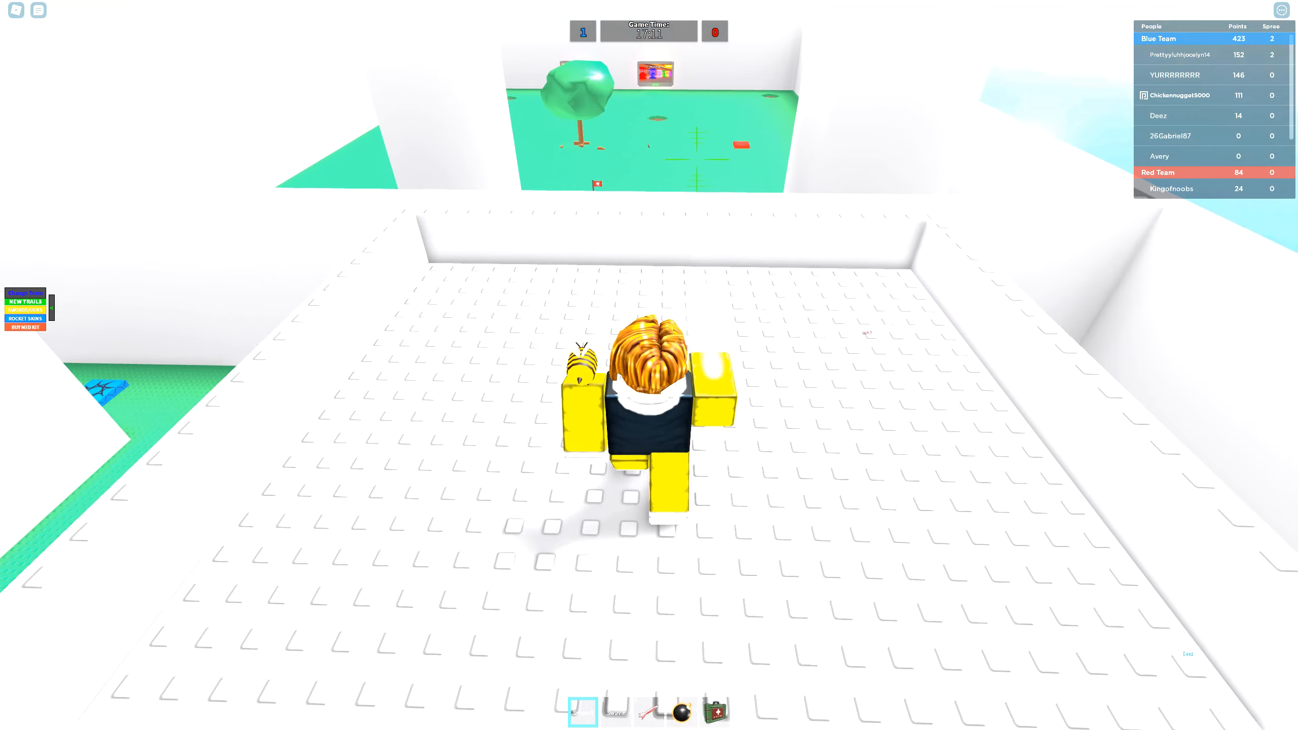